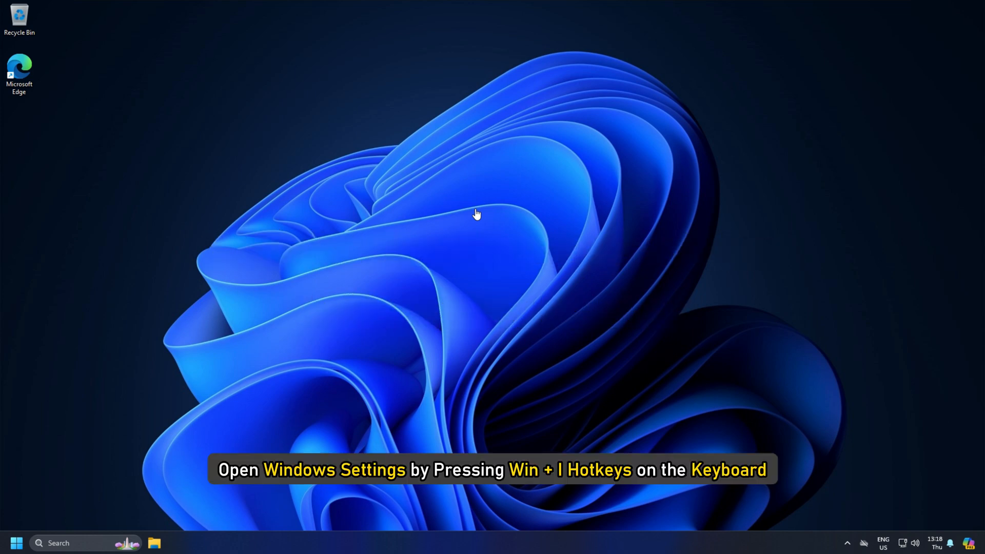
Navigate to System > Storage > Disks & volumes and view the C: partition's properties.
key("win+i")
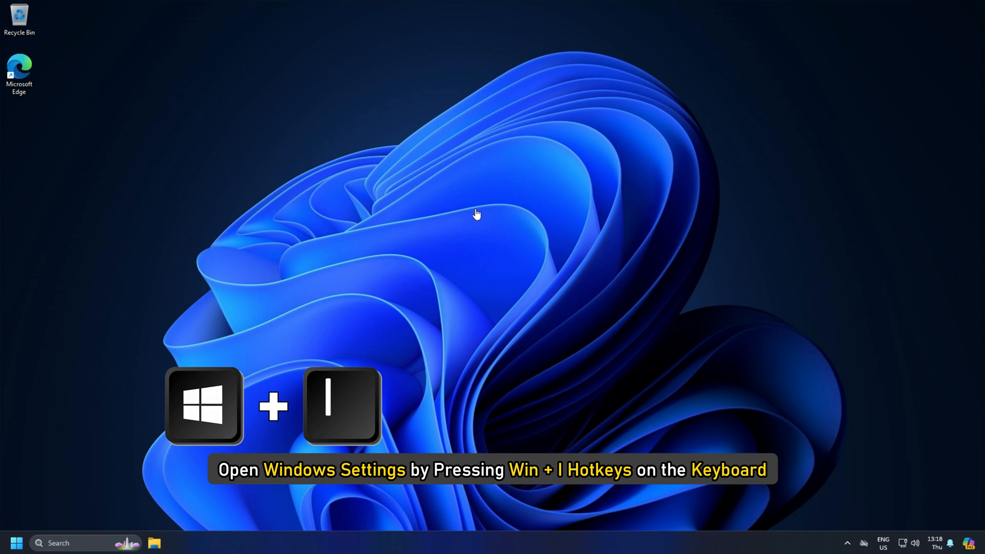
key("Win+I")
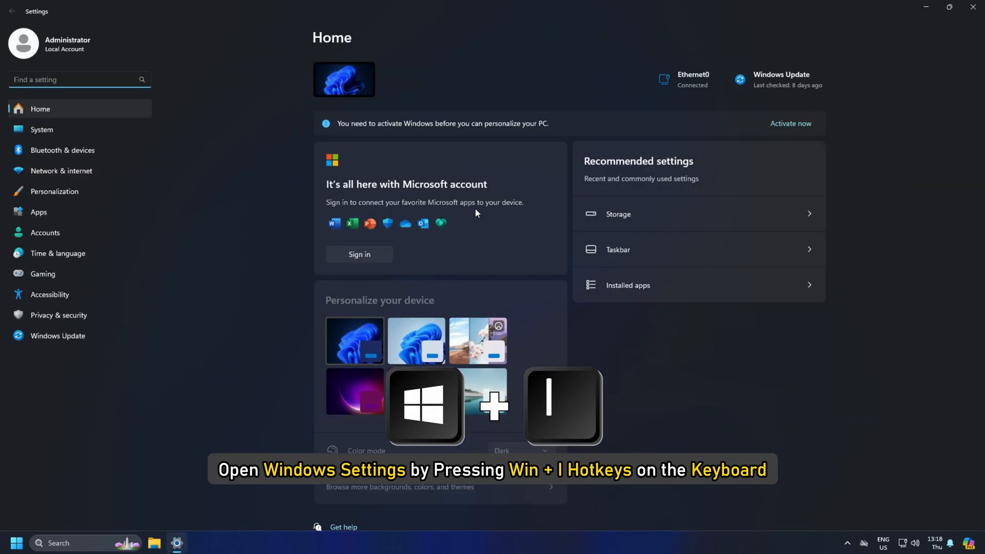
left_click(42, 130)
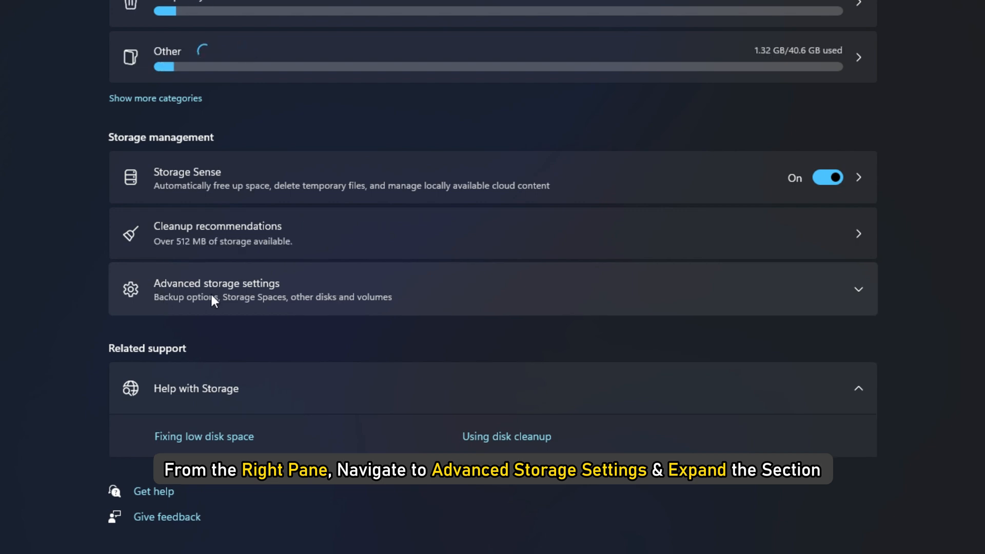
left_click(215, 289)
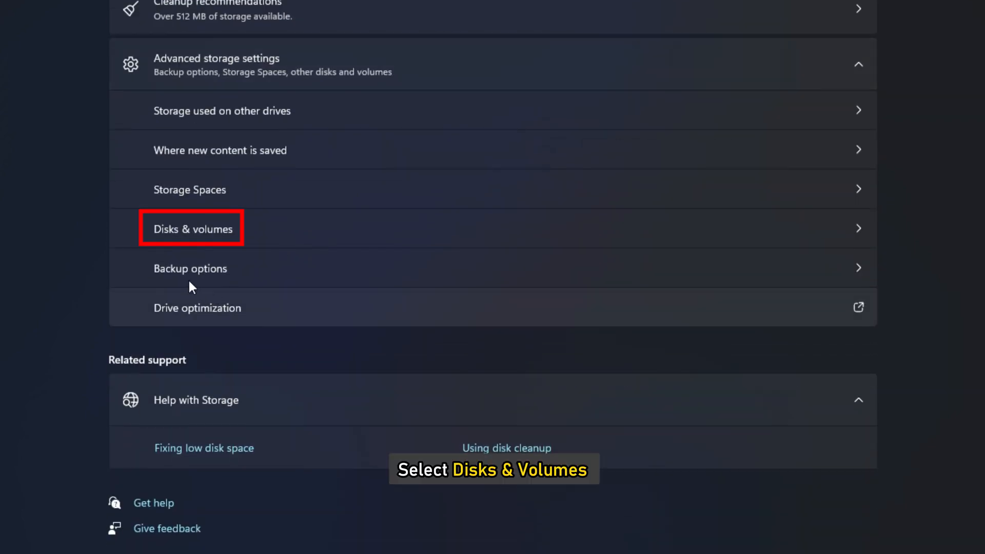
left_click(193, 228)
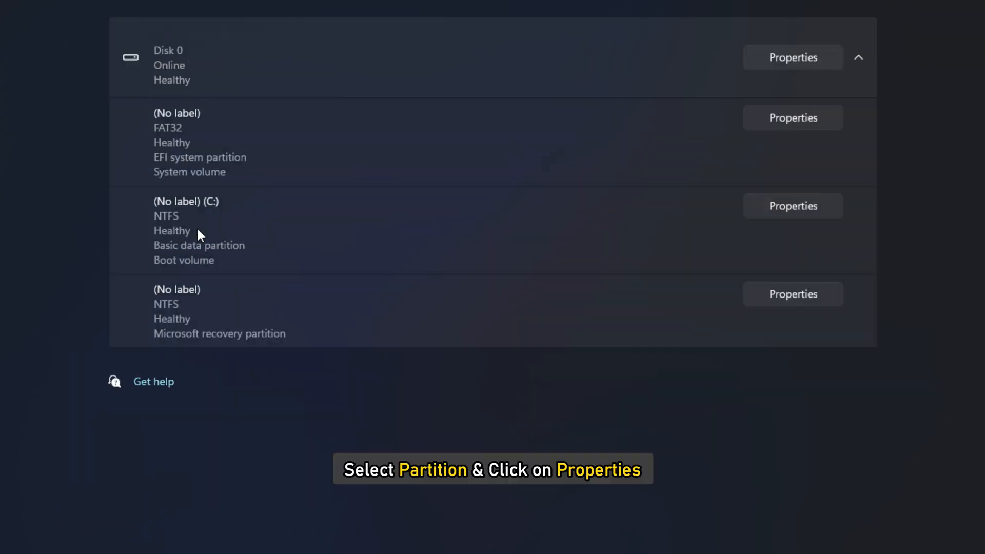
left_click(792, 205)
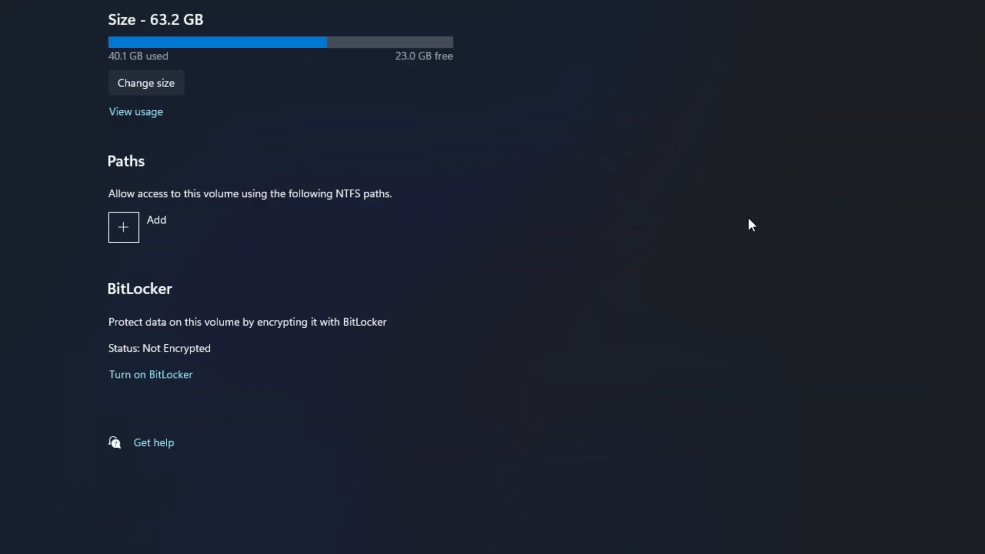
Resize the C: partition down to 42262 MB.
left_click(146, 82)
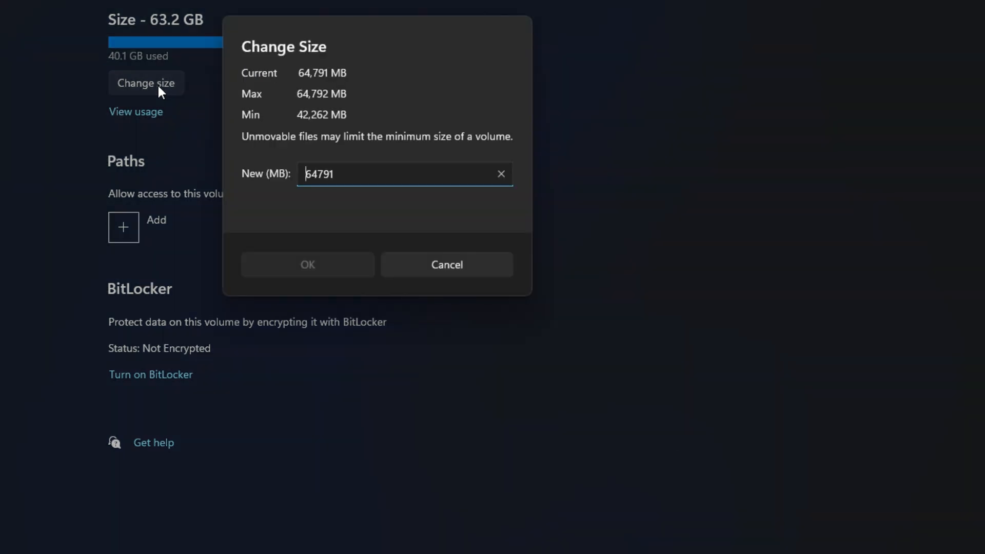
type("42262")
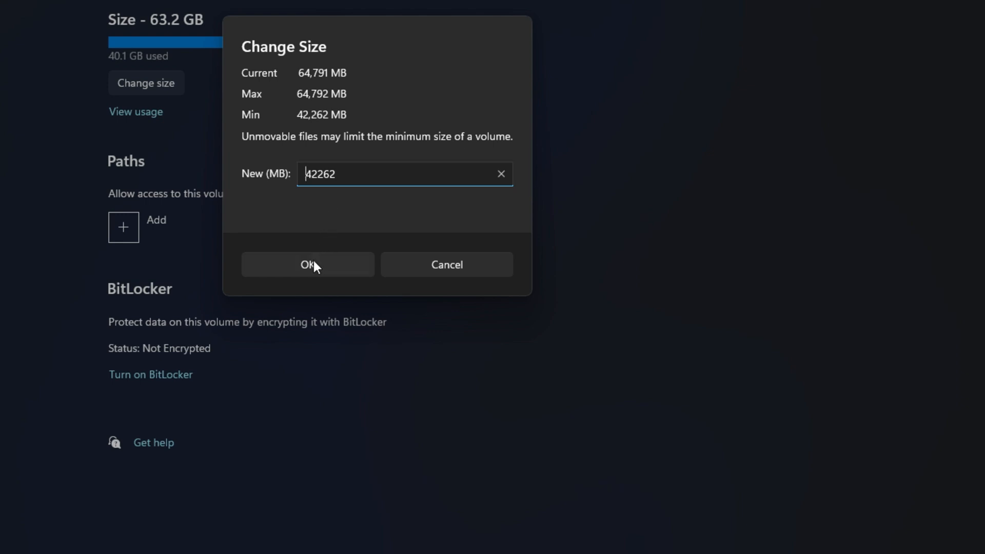
left_click(308, 264)
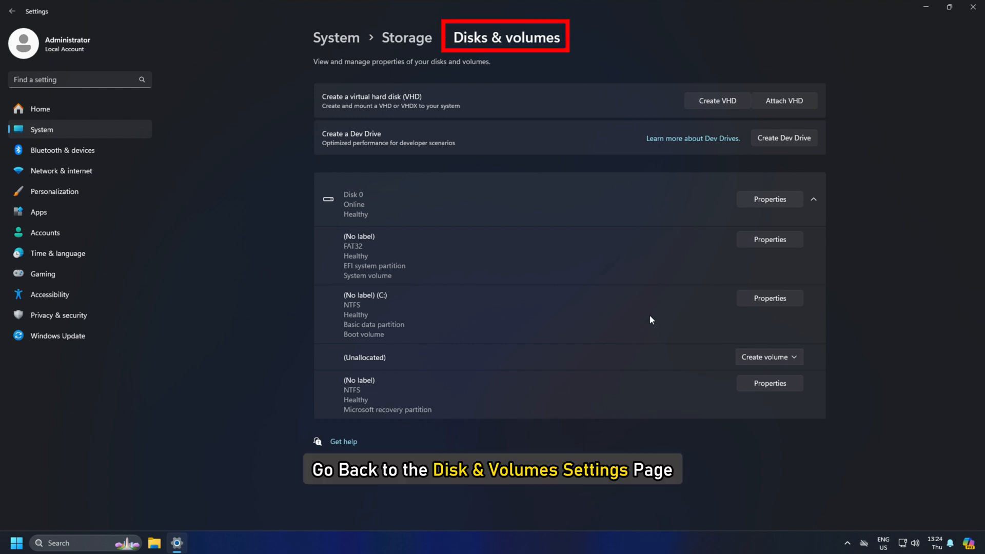
mouse_move(376, 309)
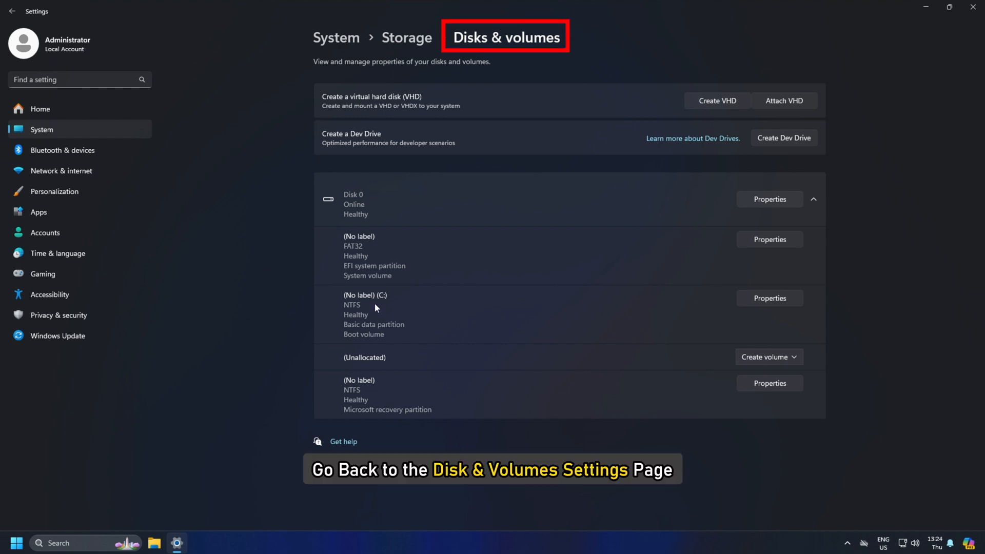
Choose Create Simple Volume for the unallocated space on Disk 0.
scroll("down", 3)
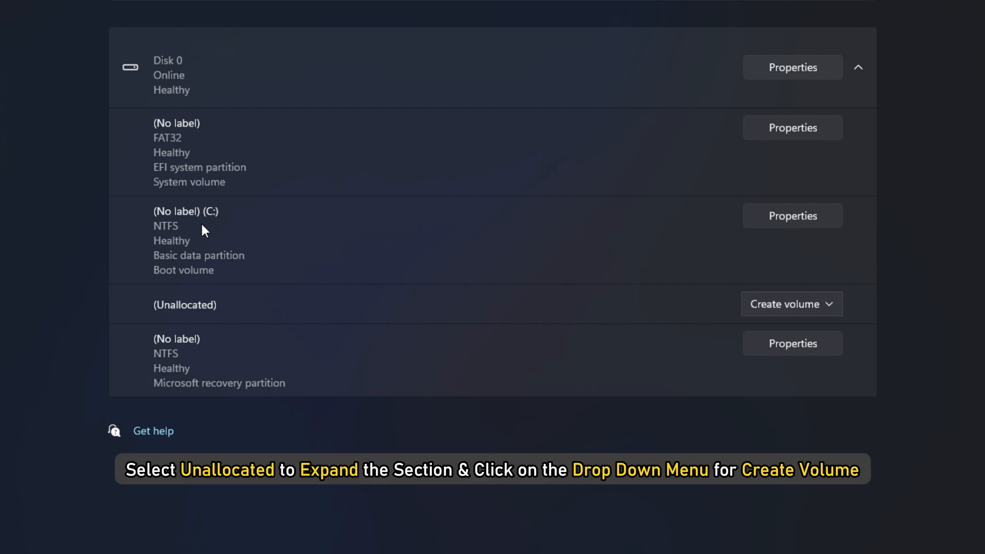
left_click(791, 304)
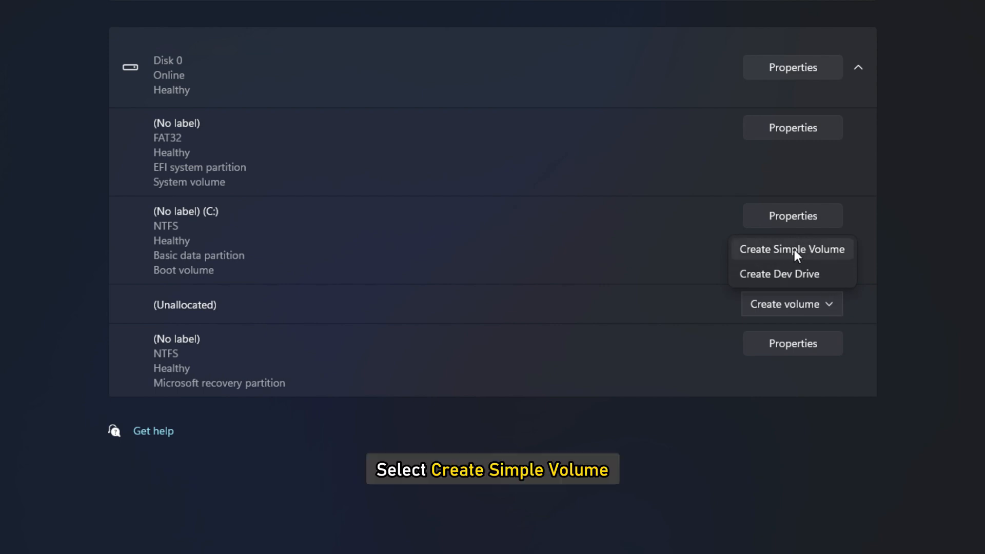
left_click(792, 249)
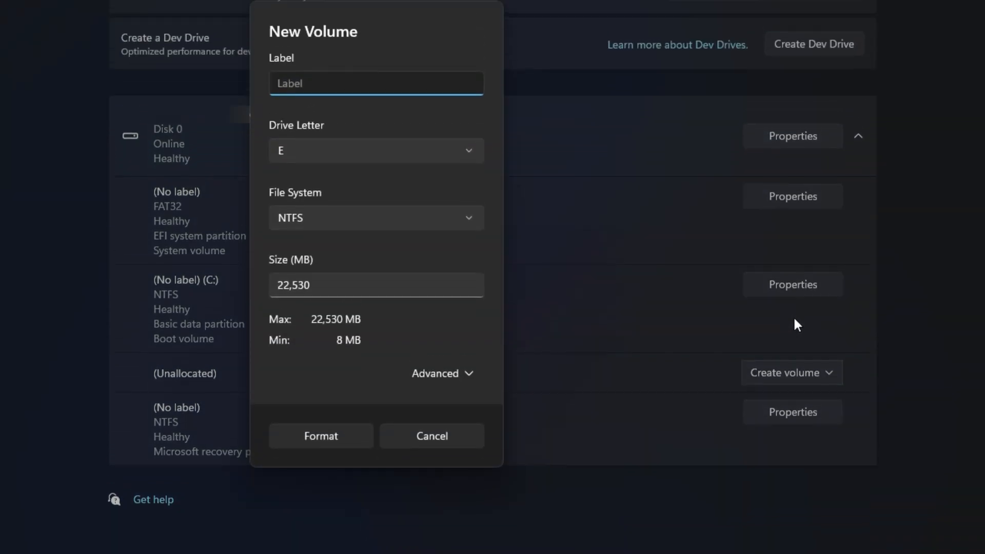
Format a new NTFS volume labelled Image as drive E: on Disk 0.
type("l")
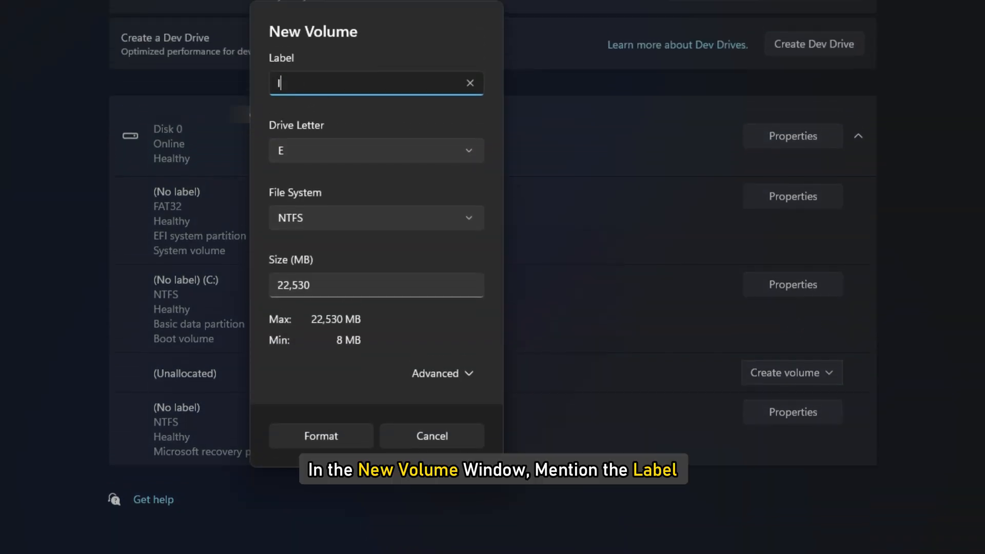
left_click(375, 151)
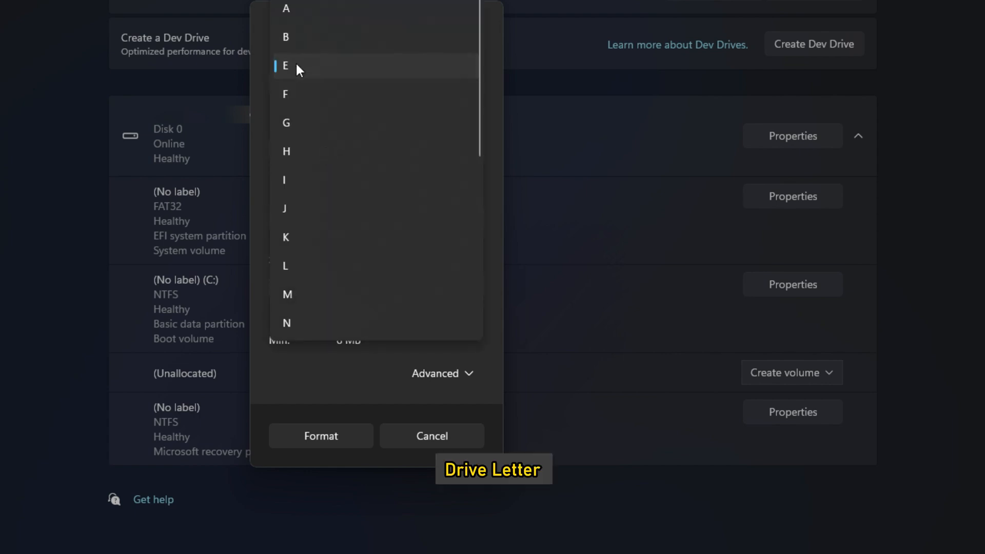
left_click(286, 66)
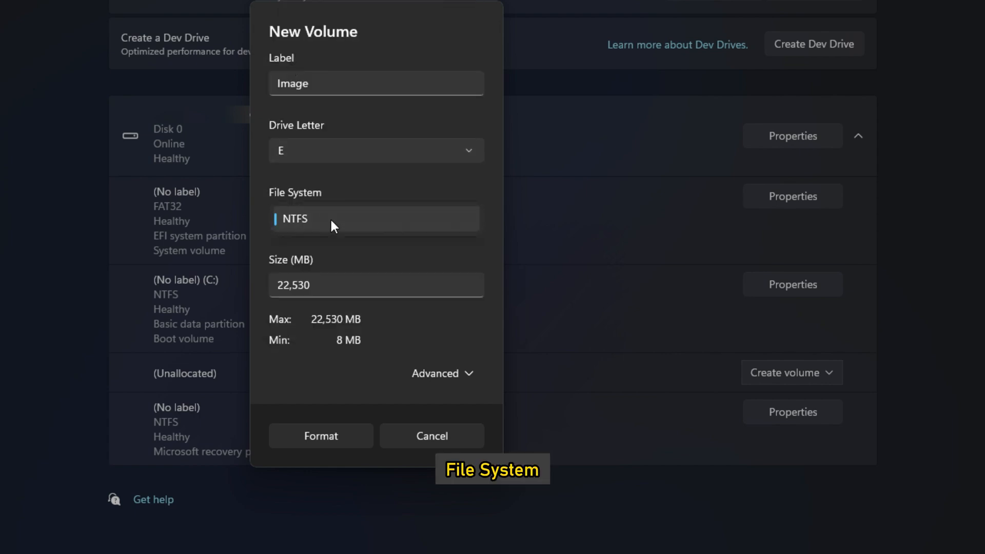
type("100")
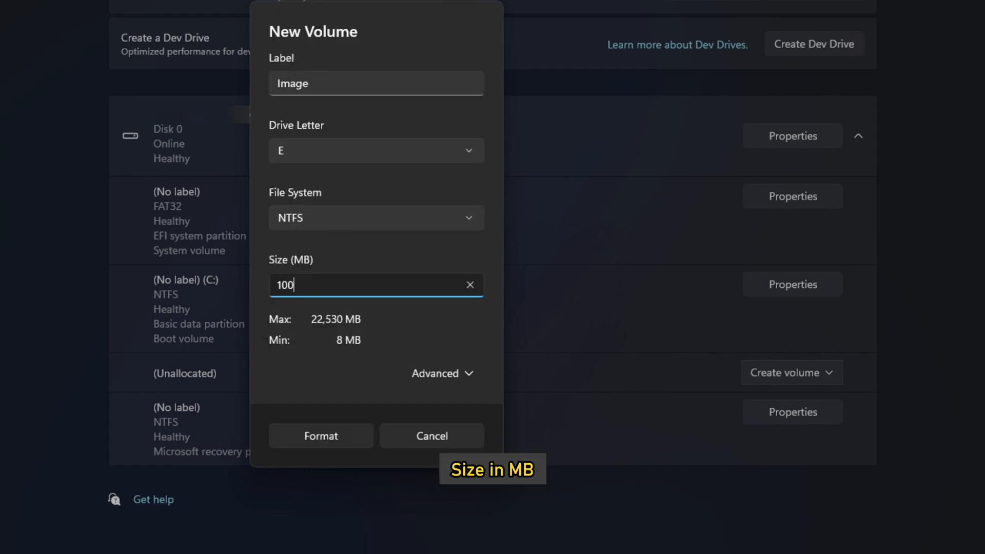
left_click(320, 437)
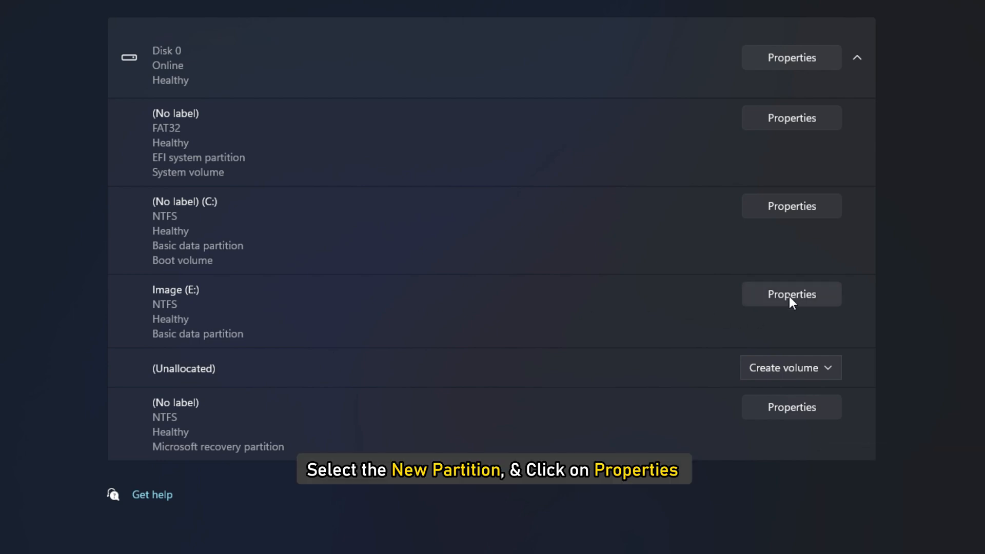
left_click(791, 294)
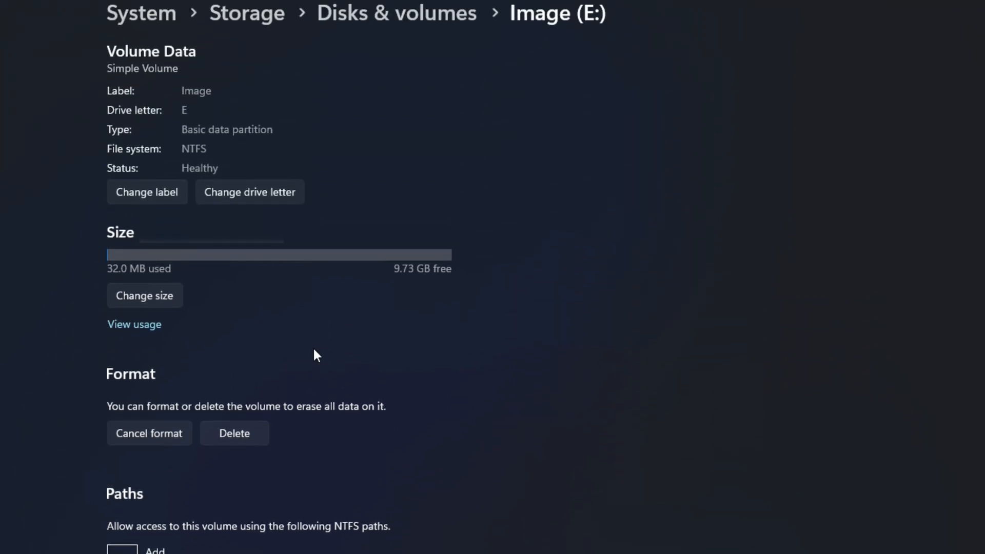
left_click(147, 191)
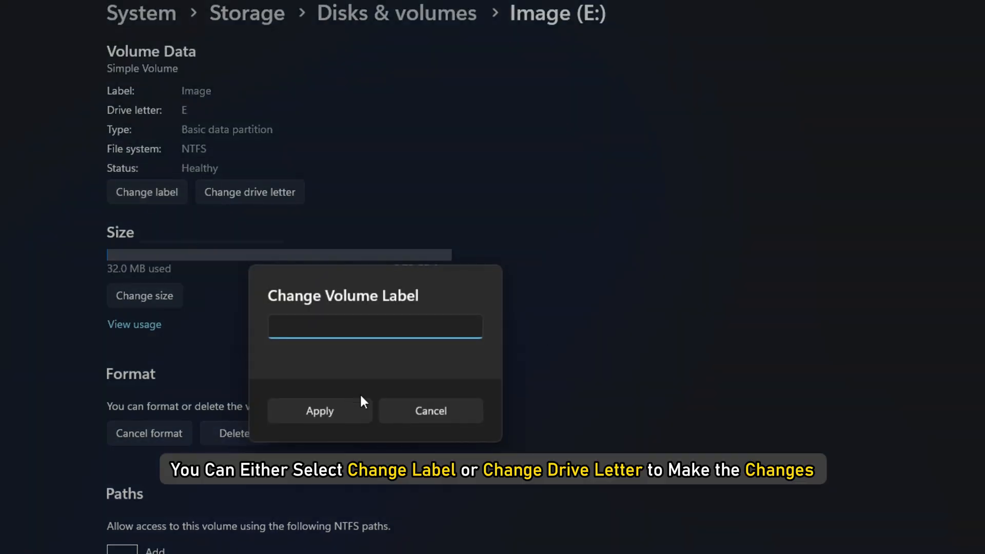
left_click(250, 193)
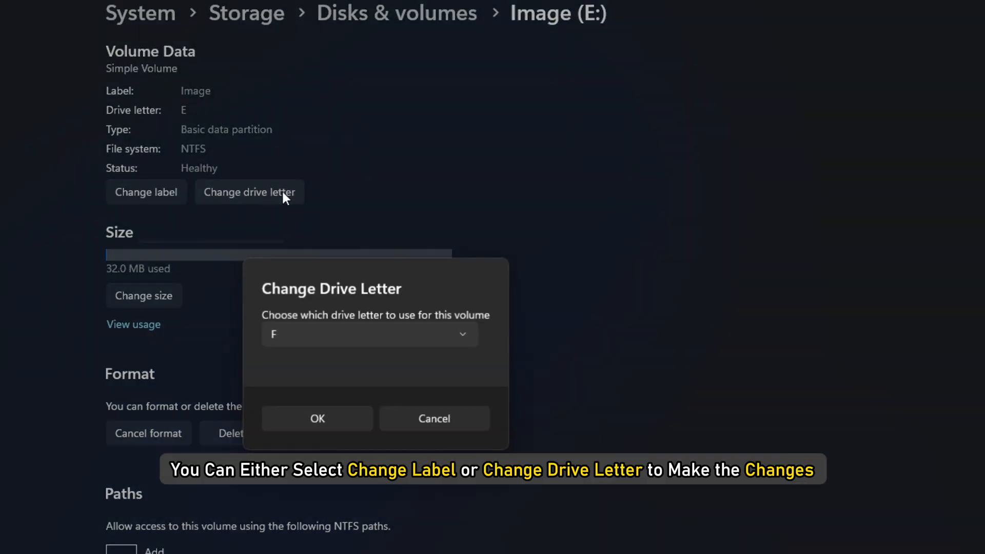
left_click(433, 419)
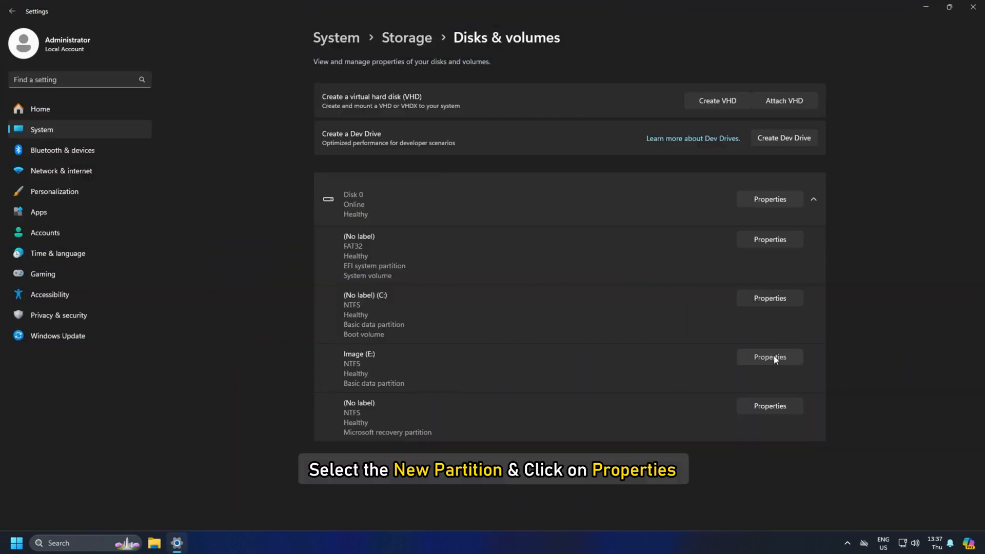
Delete the Image (E:) volume from its properties page and confirm deletion.
left_click(769, 357)
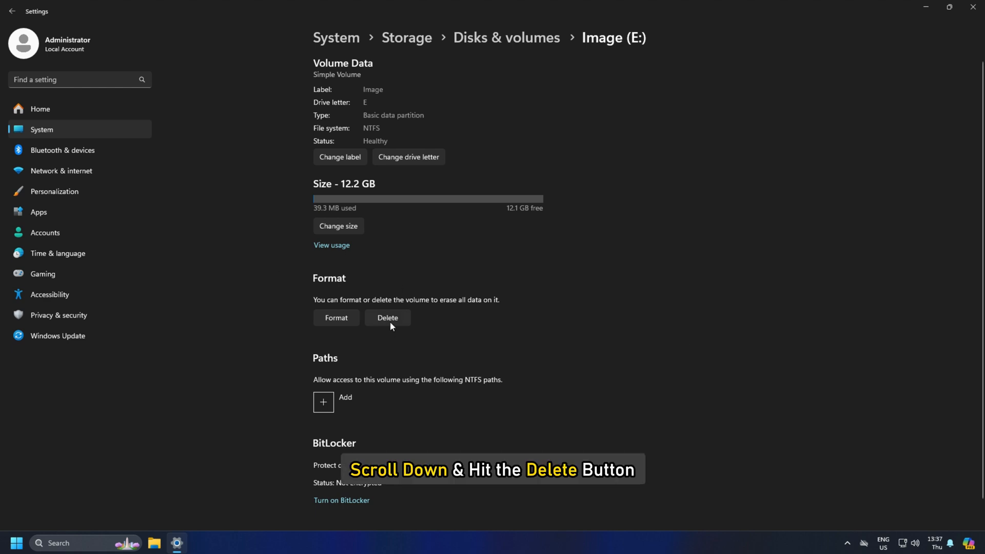
left_click(388, 317)
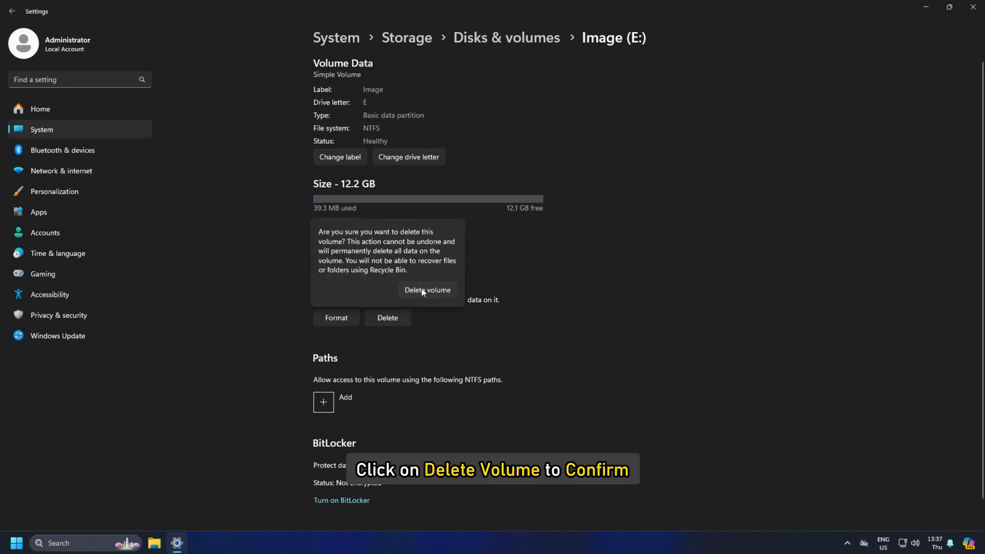
left_click(428, 290)
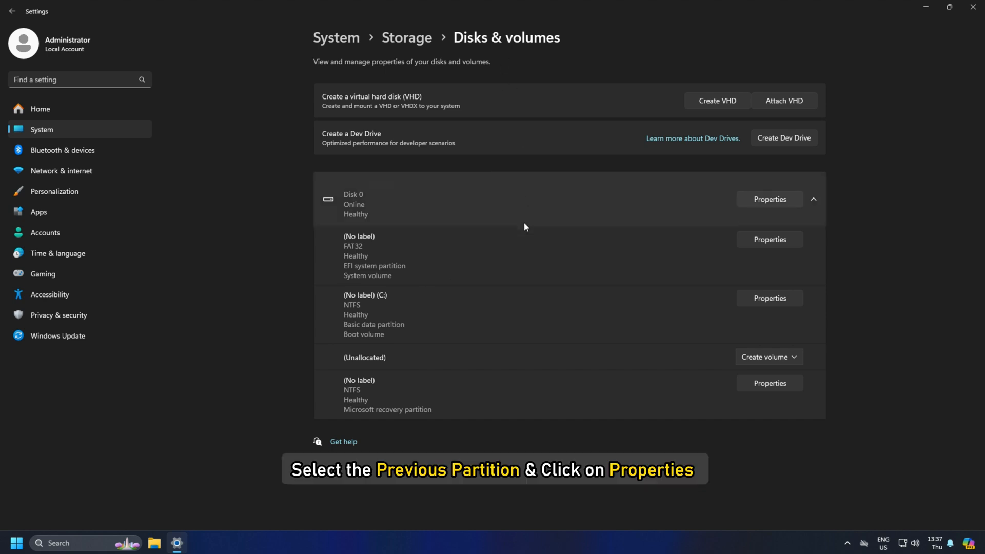
Resize the C: partition up to 64792 MB.
left_click(769, 298)
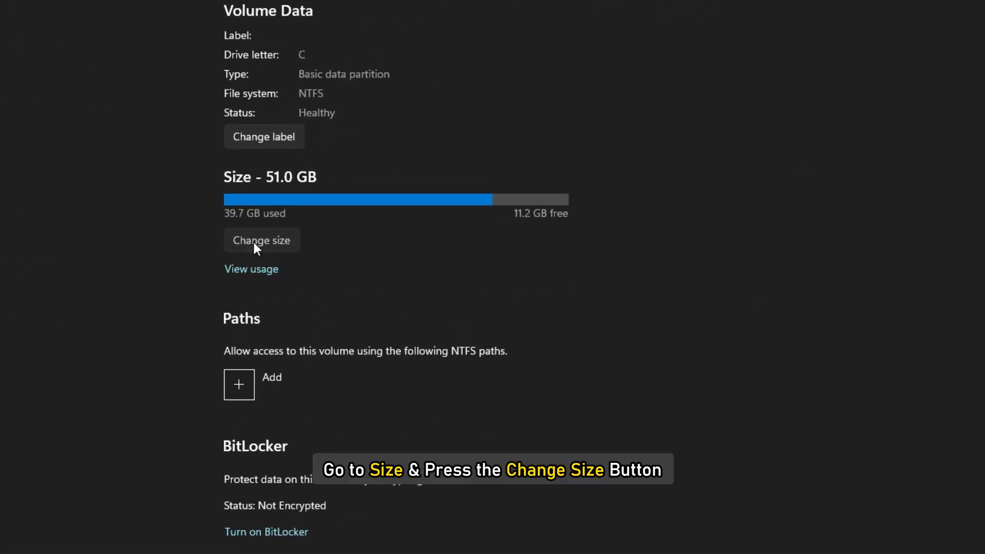
left_click(261, 240)
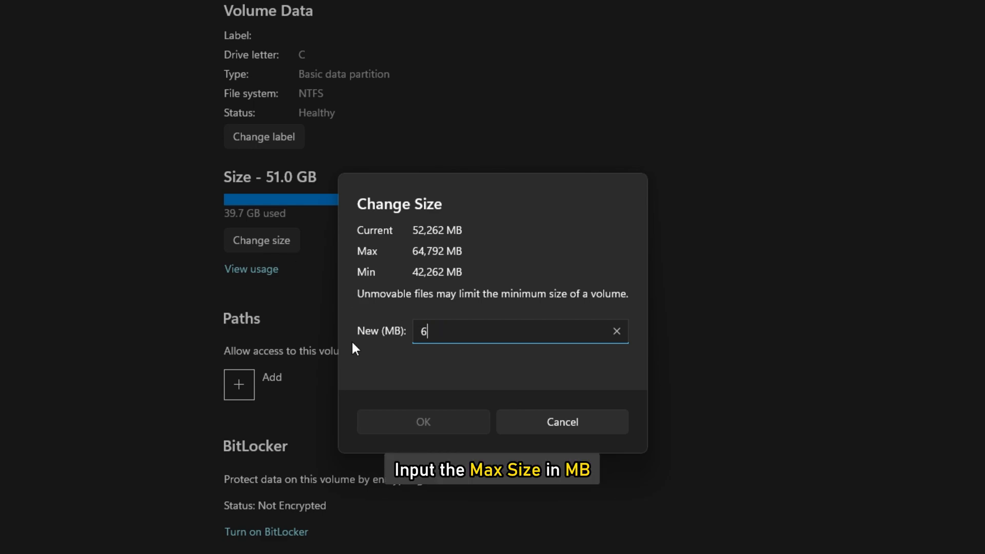
type("4792")
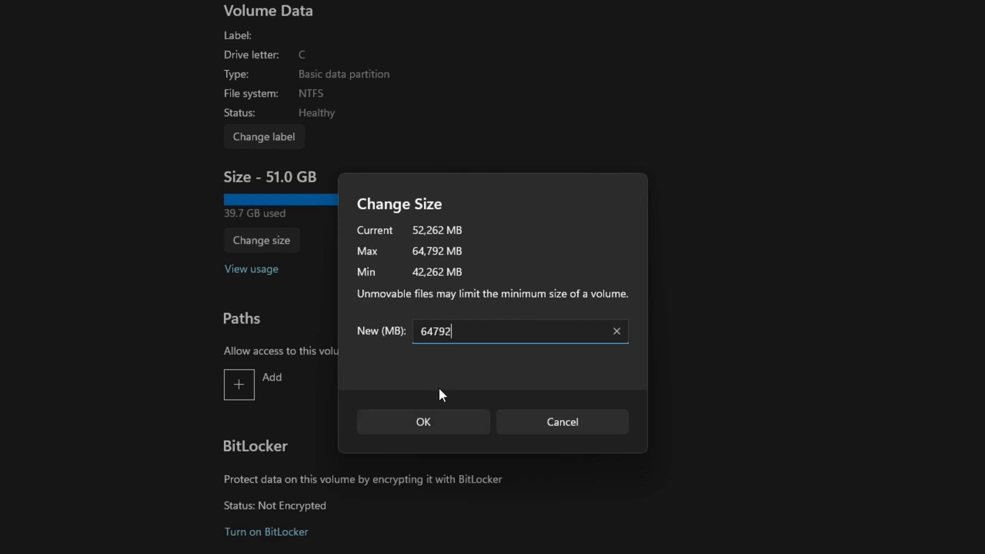
left_click(423, 422)
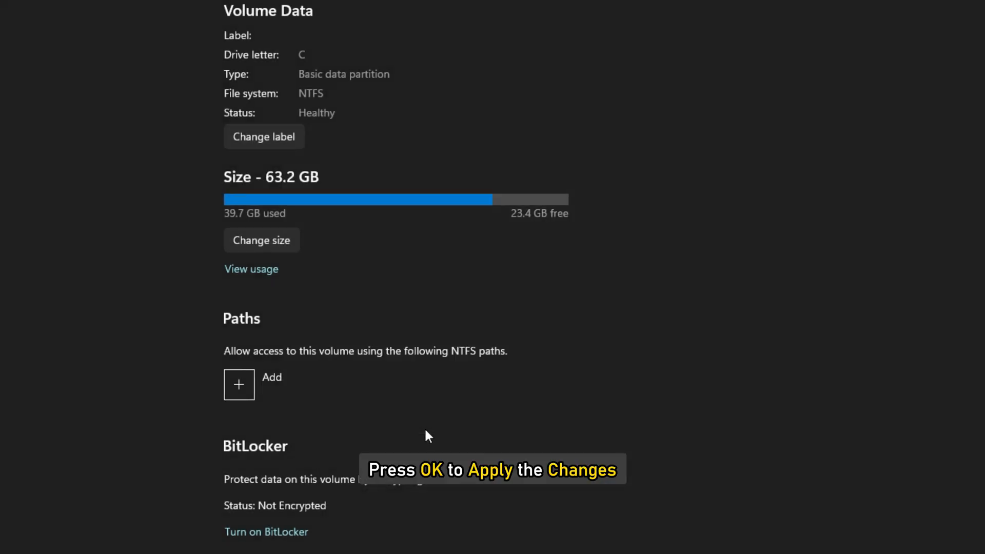